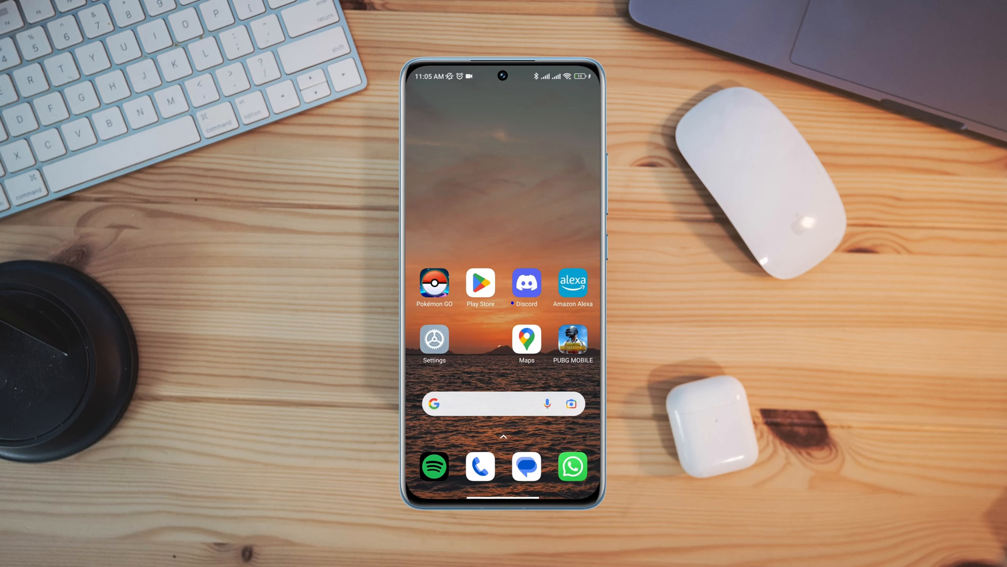
Step: Launch Google Play Store from the home screen and attempt to sign in
{"action": "left_click", "coordinate": [480, 280]}
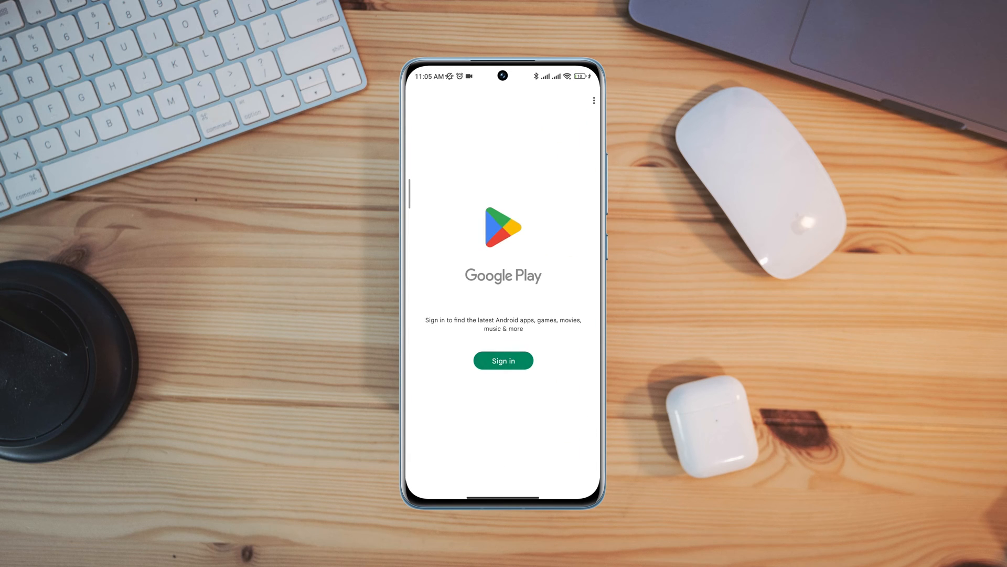
{"action": "left_click", "coordinate": [503, 360]}
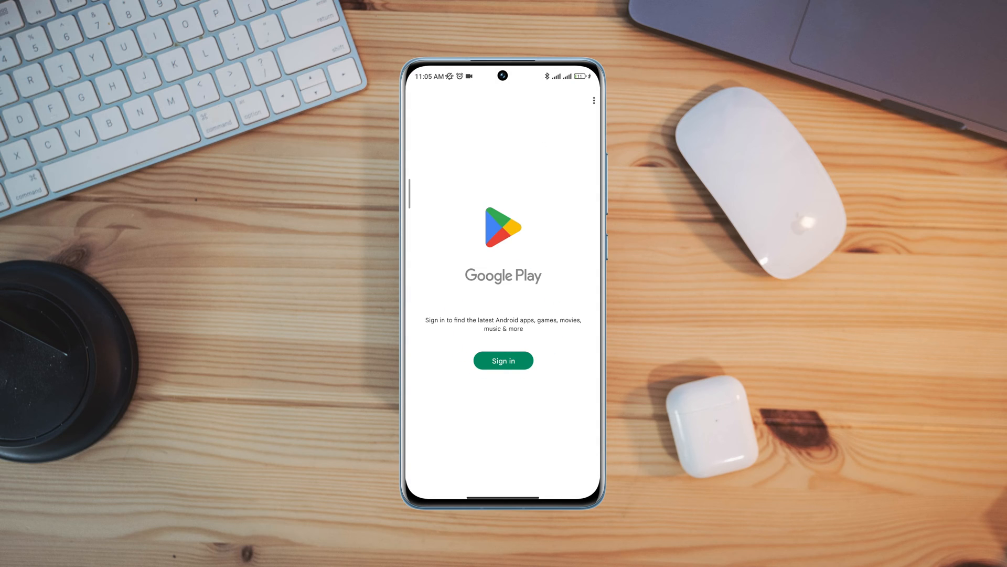
Step: Retry Sign in on the stuck Play Store welcome page, then return home
{"action": "left_click", "coordinate": [503, 360]}
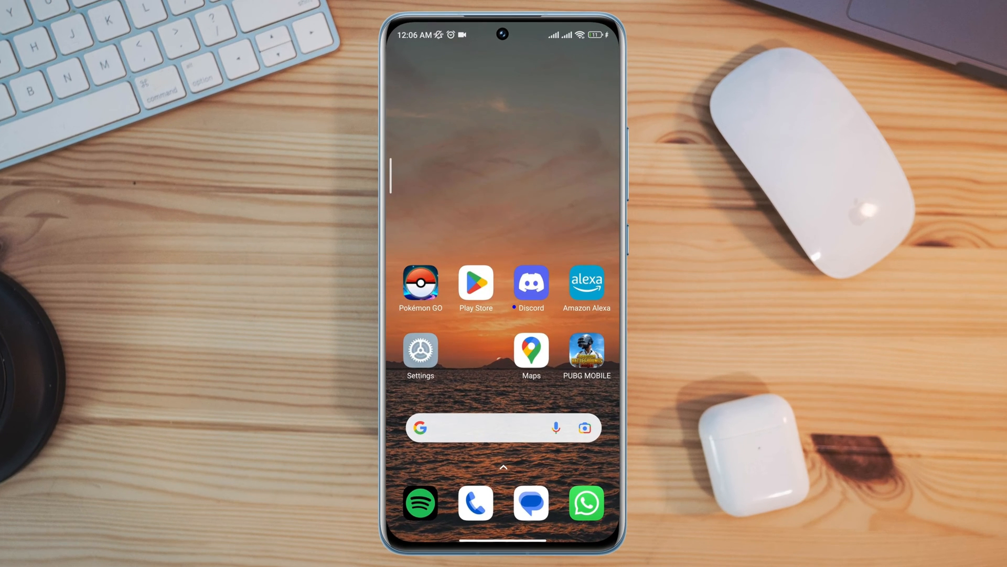
Step: Search 'internet' in the Google app and pick the speed test suggestion
{"action": "type", "text": "internet"}
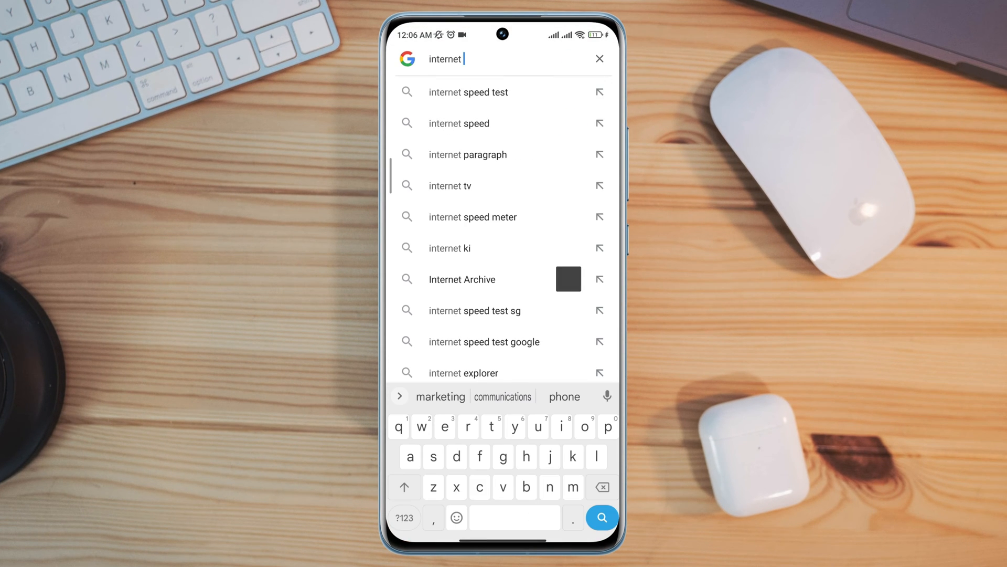
{"action": "left_click", "coordinate": [467, 92]}
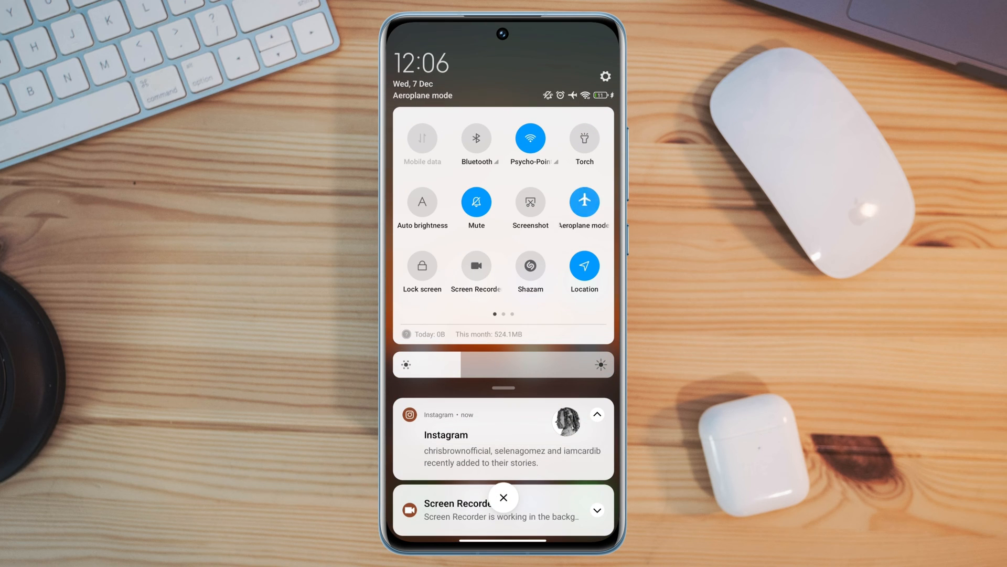
Step: Turn aeroplane mode off and Wi-Fi back on in the Control Centre
{"action": "left_click", "coordinate": [529, 137]}
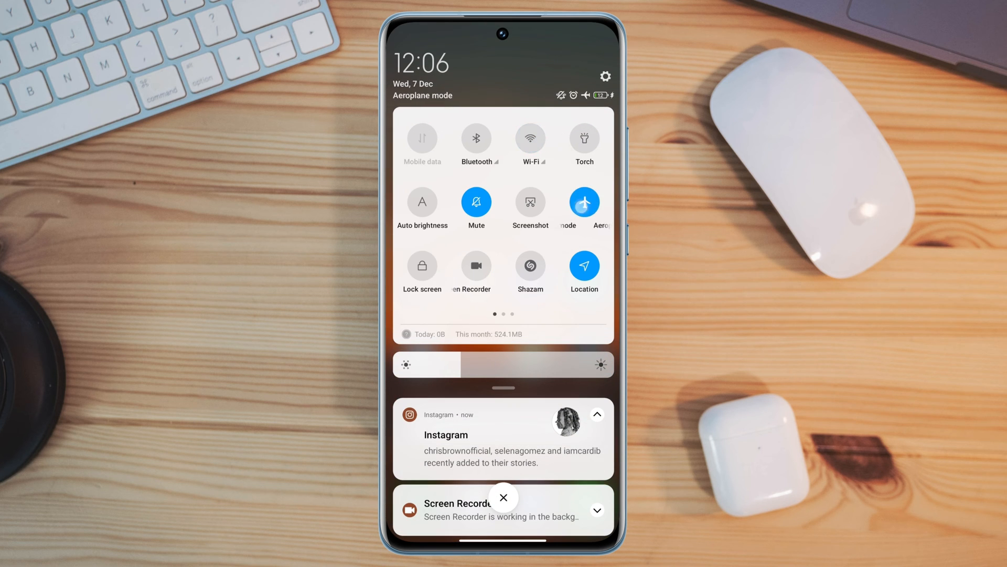
{"action": "left_click", "coordinate": [584, 202]}
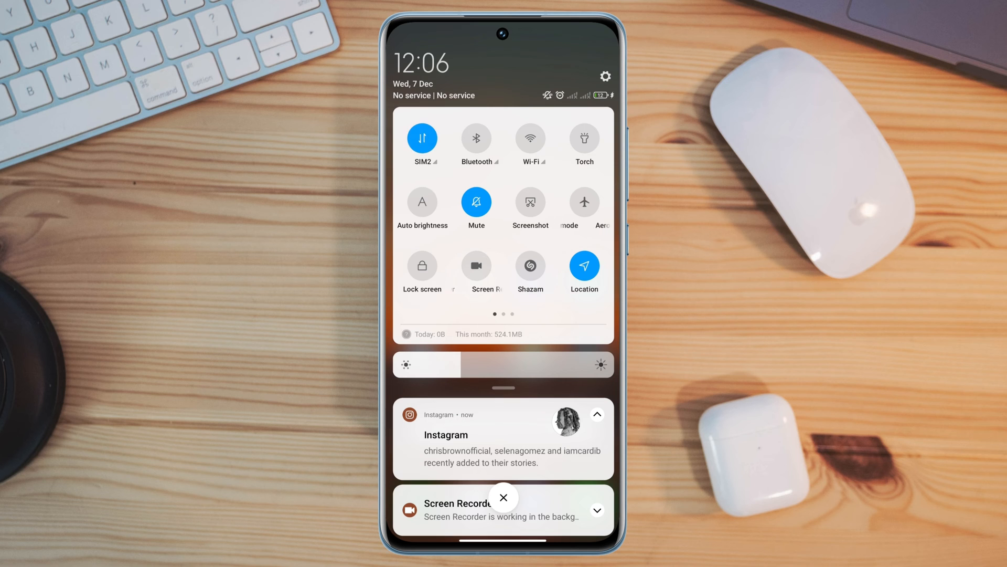
{"action": "left_click", "coordinate": [530, 138]}
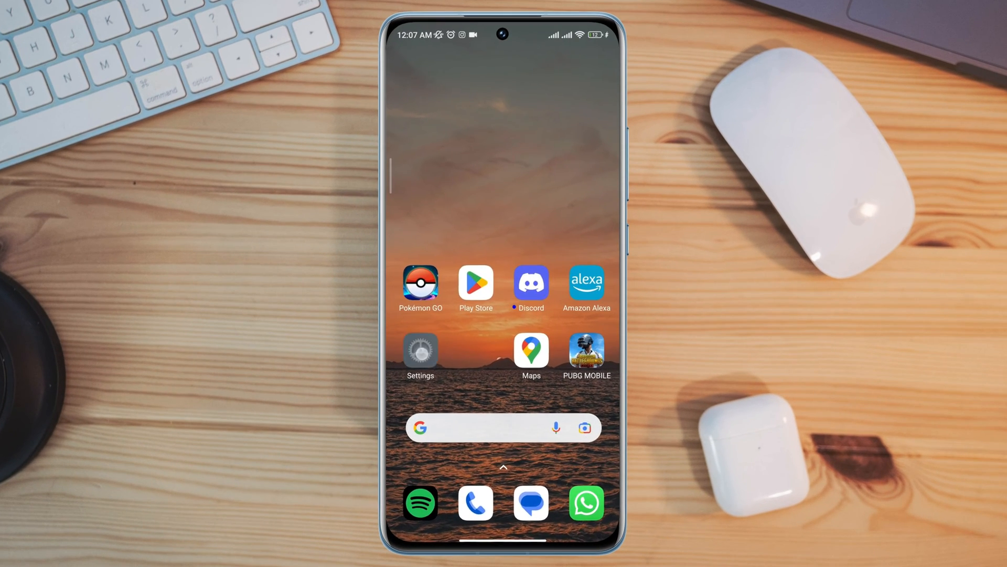
Step: Browse Developer options networking settings, then clear all recent apps to free 626MB
{"action": "left_click", "coordinate": [420, 351]}
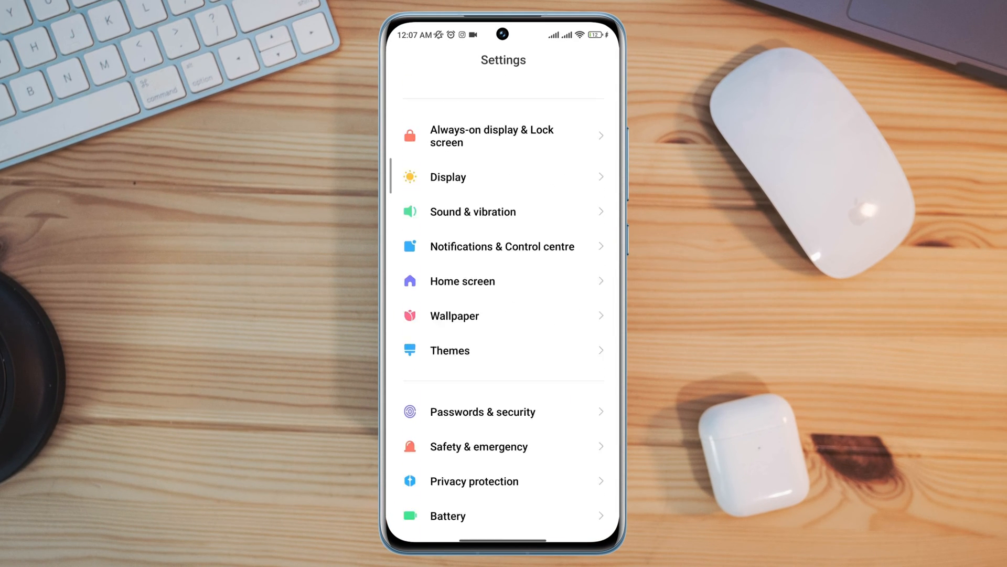
{"action": "scroll", "scroll_direction": "down", "scroll_amount": 3}
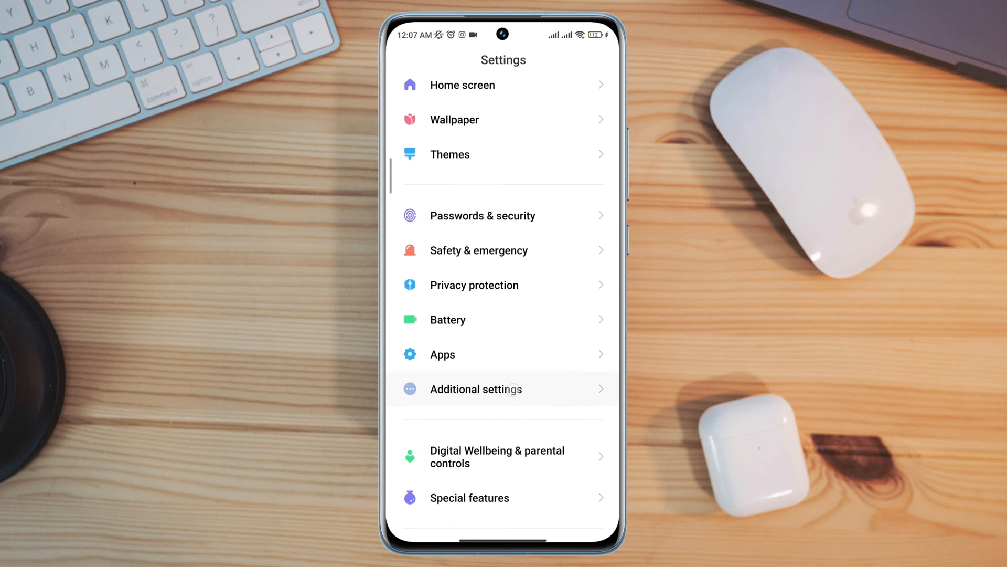
{"action": "left_click", "coordinate": [475, 389]}
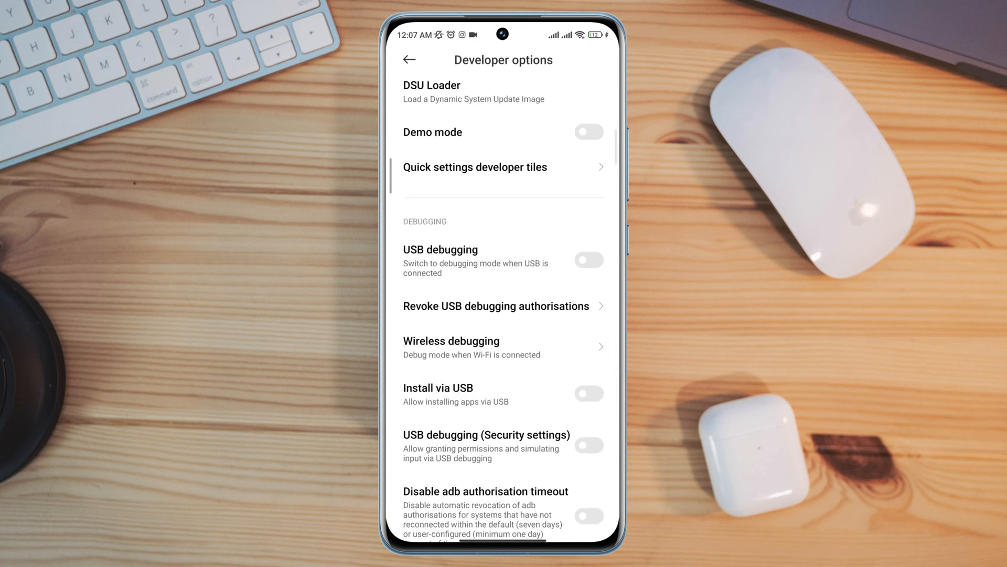
{"action": "scroll", "scroll_direction": "down", "scroll_amount": 3}
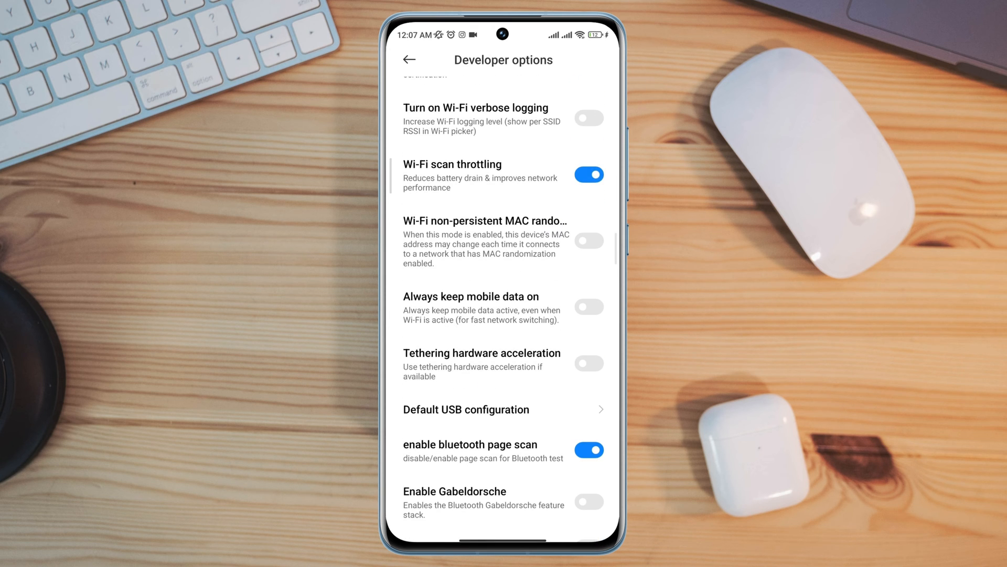
{"action": "left_click", "coordinate": [589, 306]}
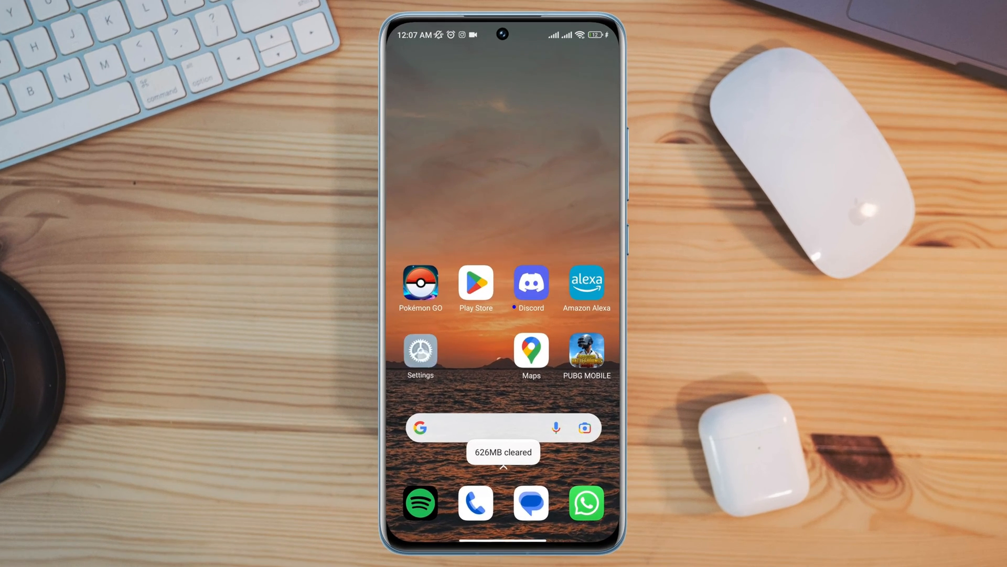
Step: Clear all Google Play Store data in Settings, then search apps for 'Google play se'
{"action": "left_click", "coordinate": [420, 352]}
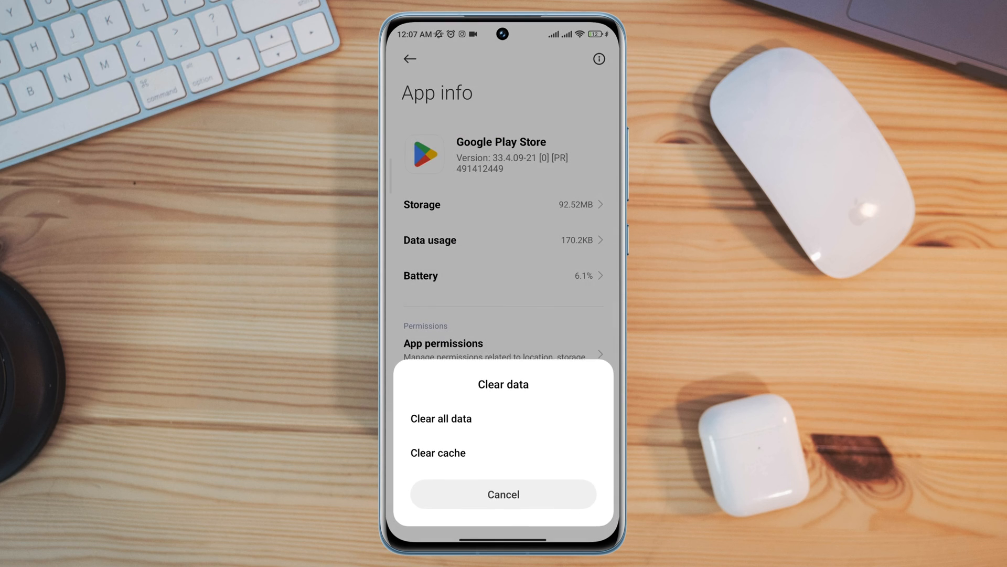
{"action": "left_click", "coordinate": [441, 419]}
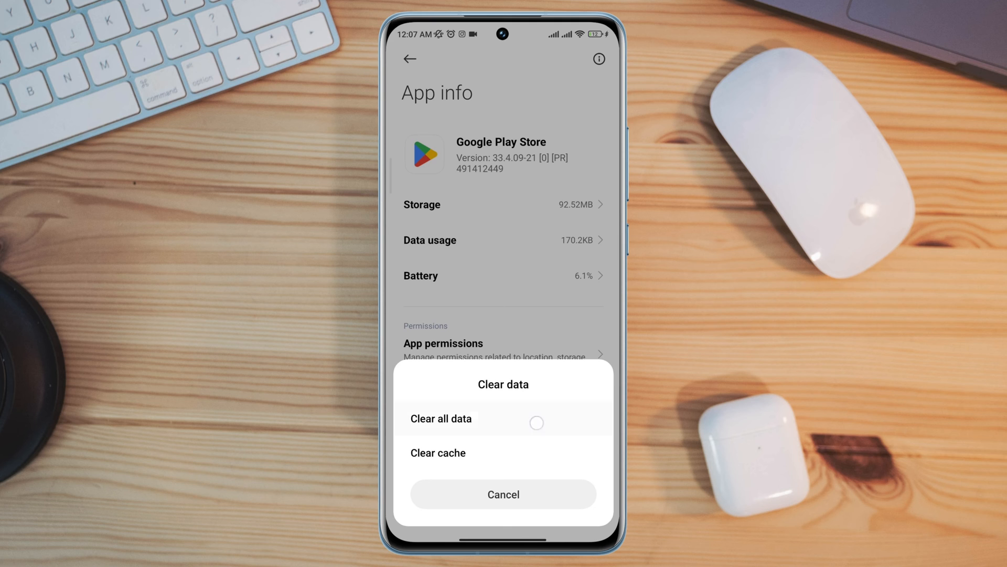
{"action": "left_click", "coordinate": [441, 418]}
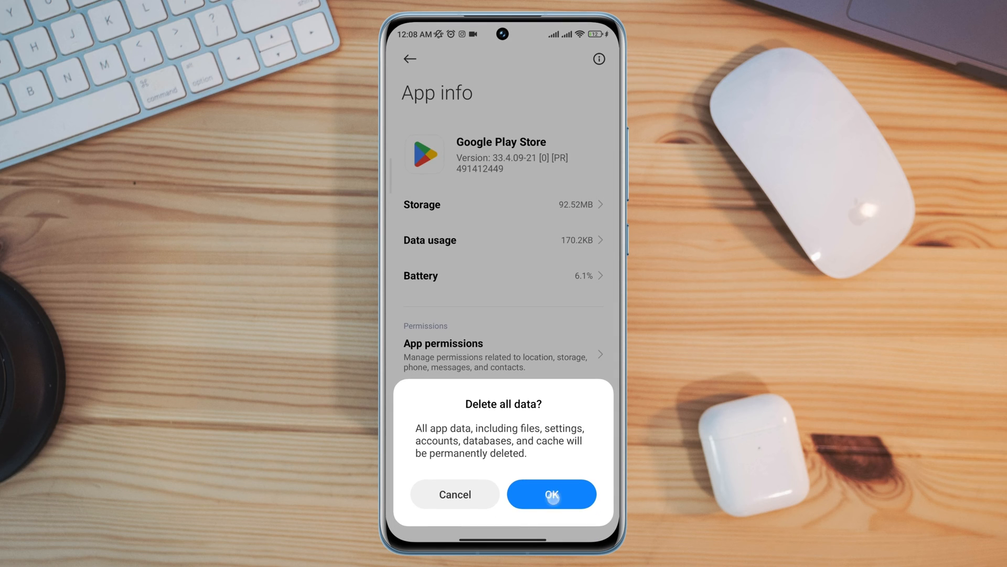
{"action": "left_click", "coordinate": [551, 494]}
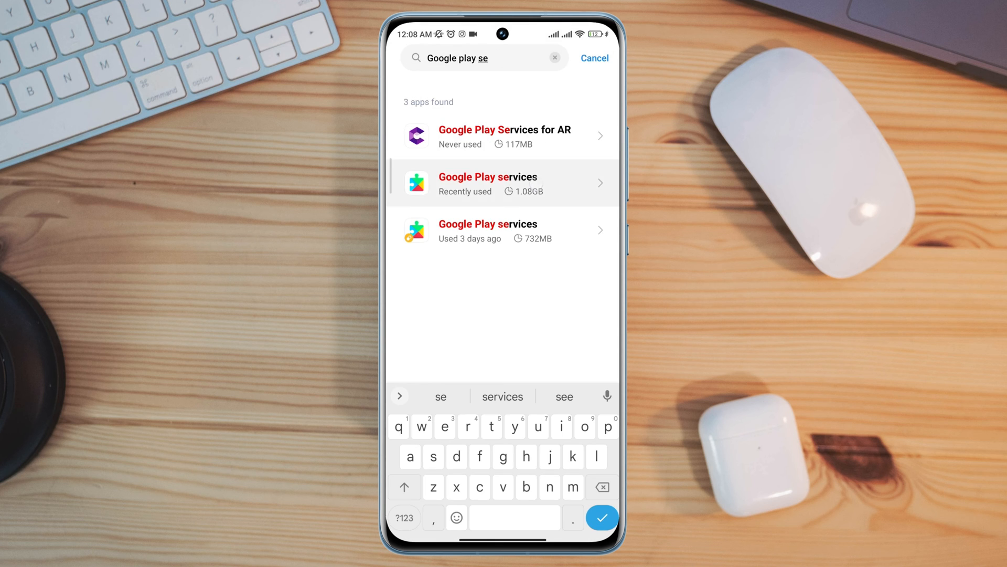
Step: Open the Google Play services entry, then relaunch Play Store and sign in
{"action": "left_click", "coordinate": [504, 184]}
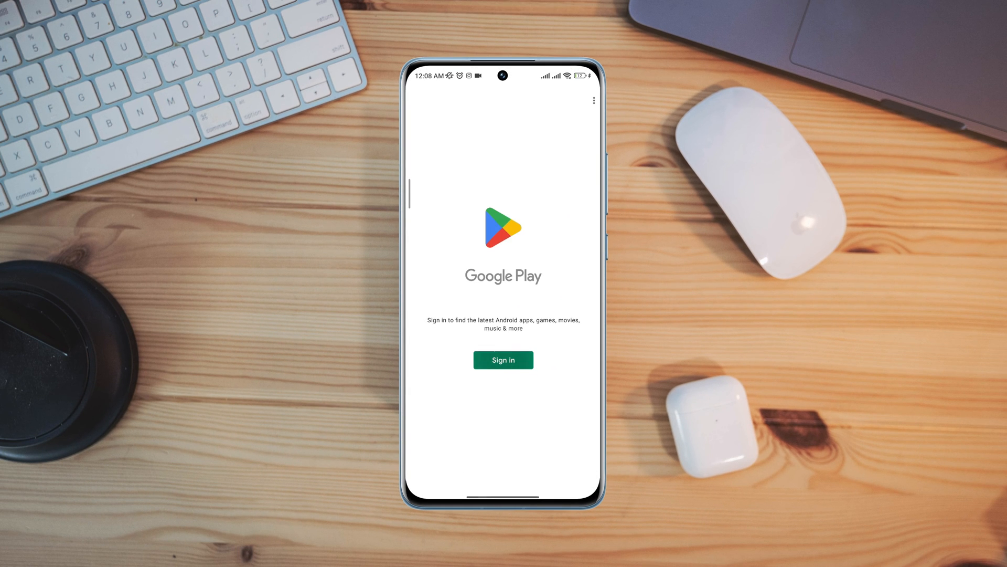
{"action": "left_click", "coordinate": [503, 360]}
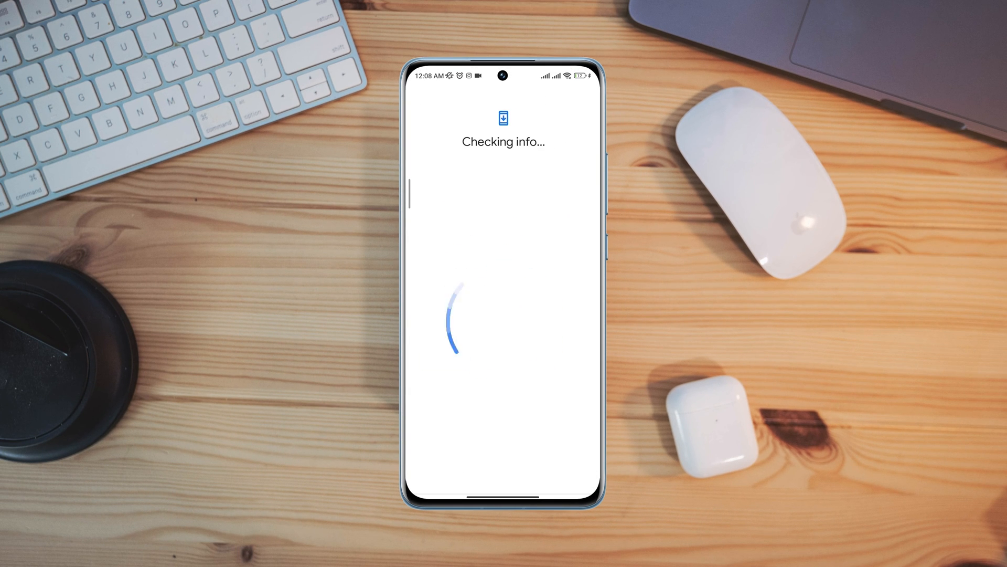